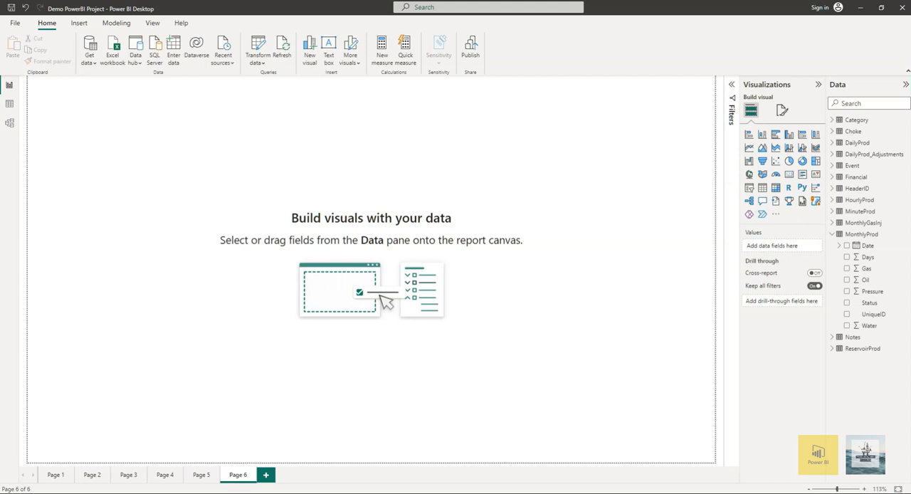
pyautogui.moveTo(691, 189)
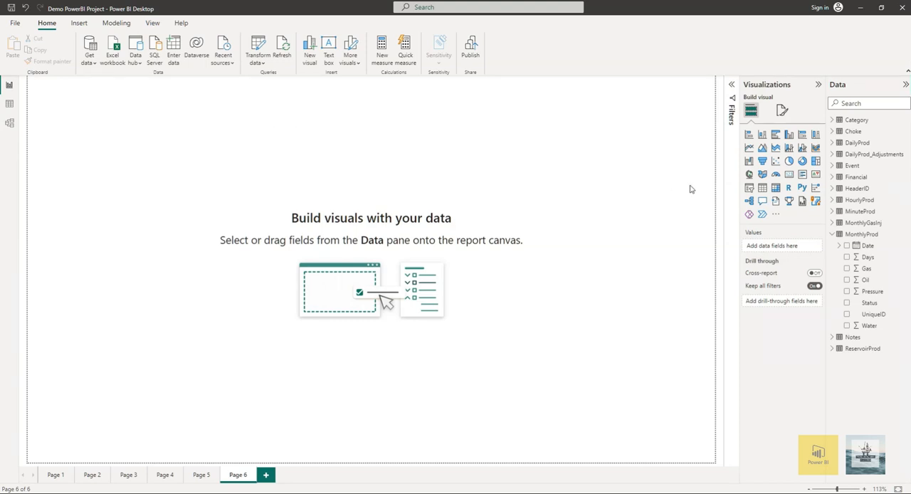
# Step: Insert an empty matrix visual onto Page 6
pyautogui.click(762, 187)
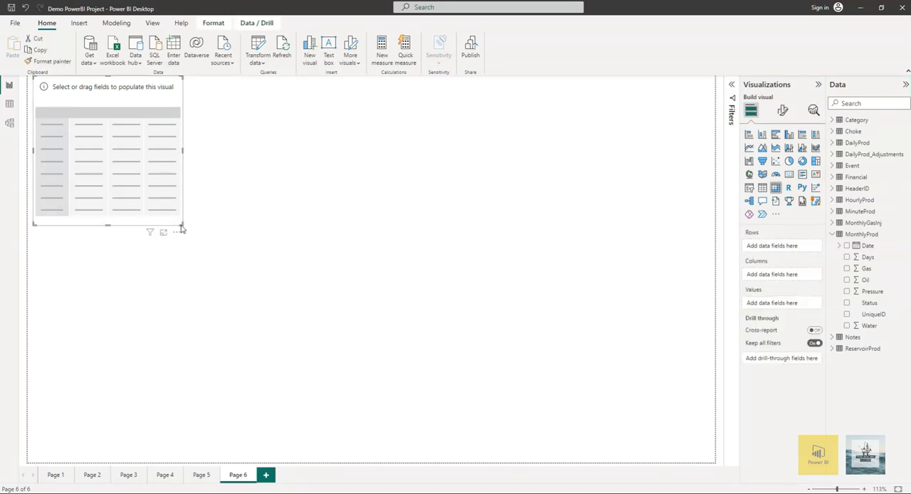
pyautogui.moveTo(199, 221)
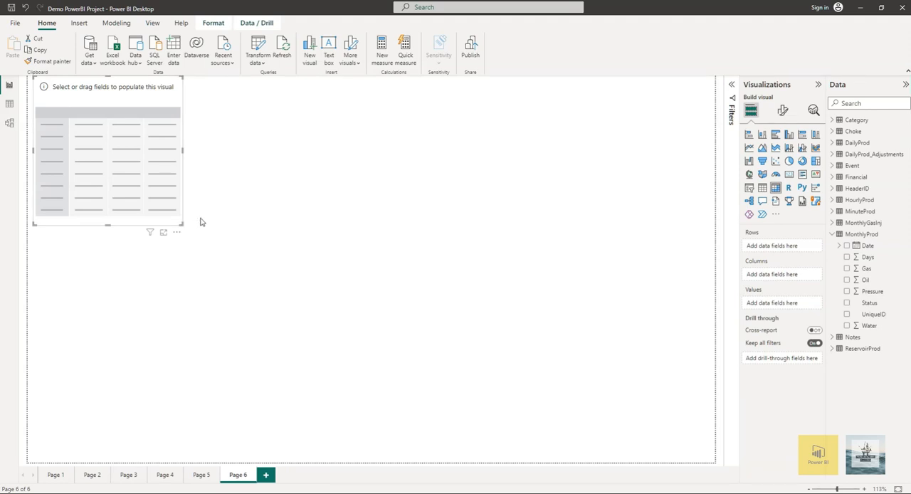
pyautogui.moveTo(192, 227)
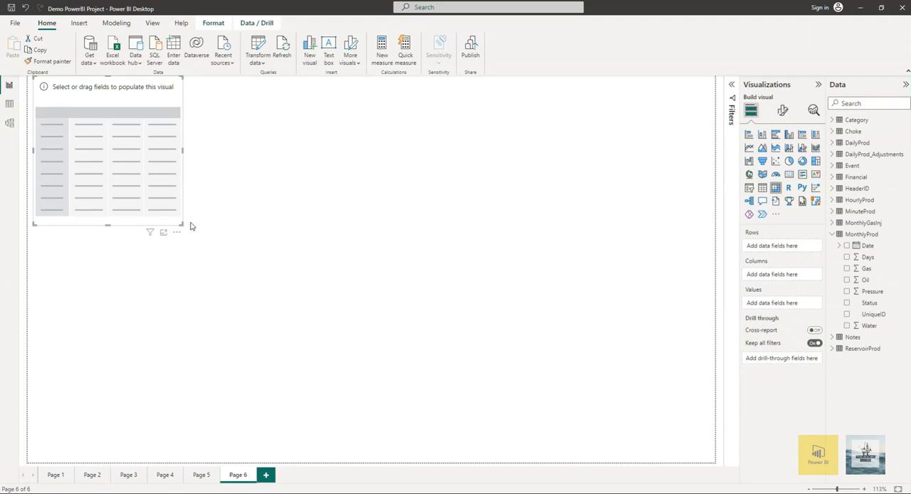
pyautogui.moveTo(201, 222)
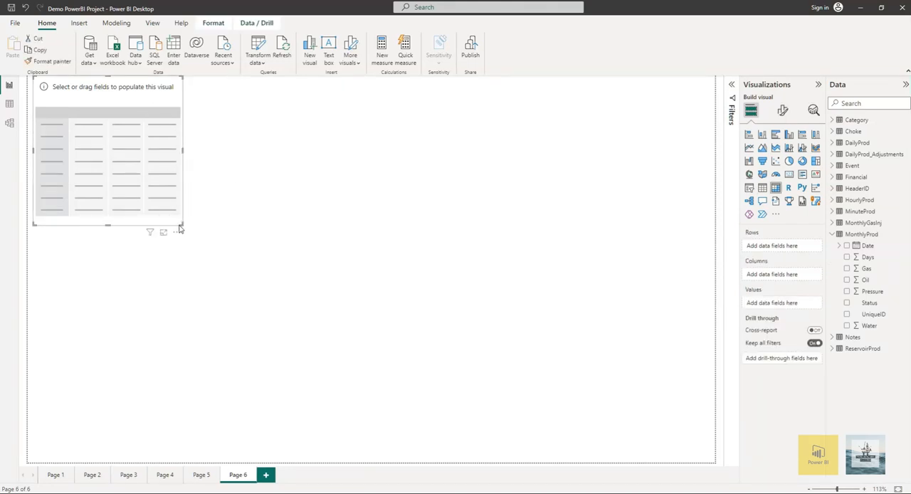
# Step: Enlarge the matrix, then add UniqueID as rows and Date as columns
pyautogui.moveTo(181, 232); pyautogui.dragTo(548, 406)
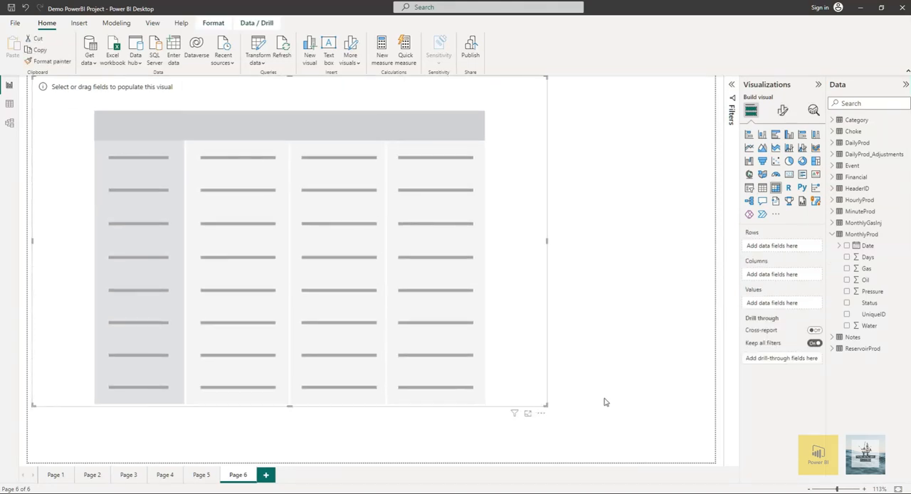
pyautogui.moveTo(753, 267)
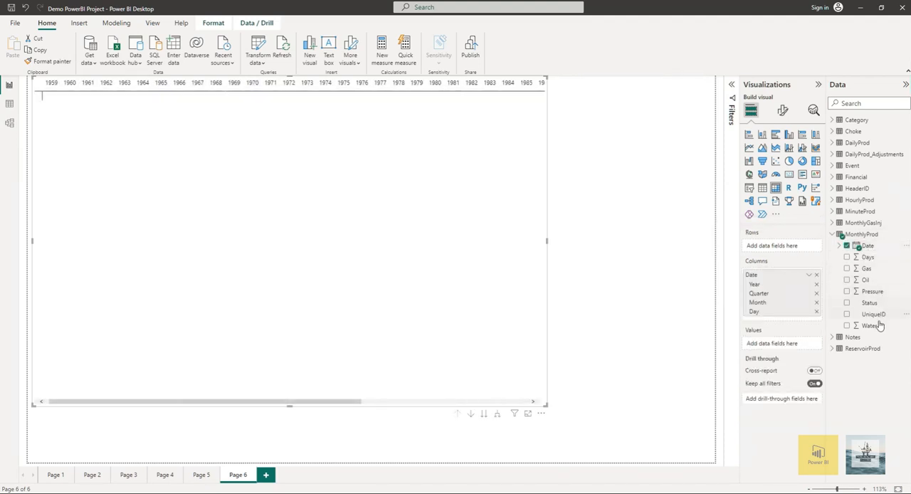
pyautogui.moveTo(873, 314); pyautogui.dragTo(765, 245)
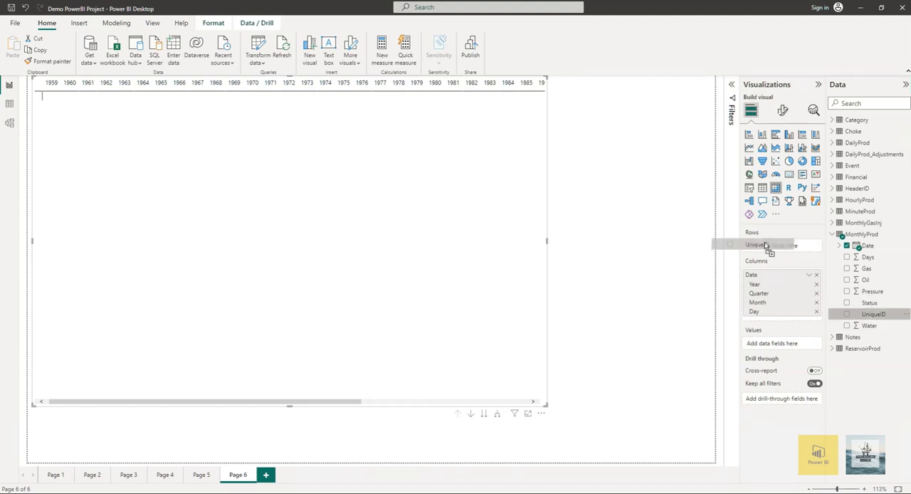
pyautogui.click(846, 314)
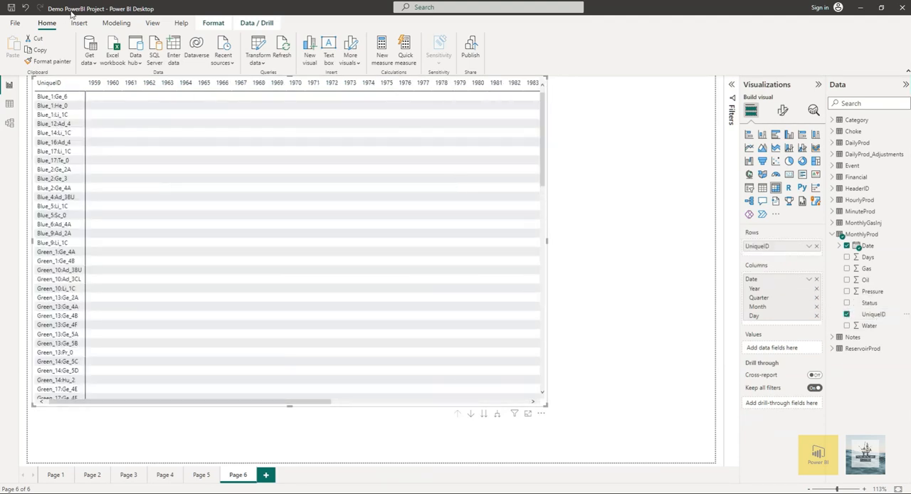
pyautogui.moveTo(256, 180)
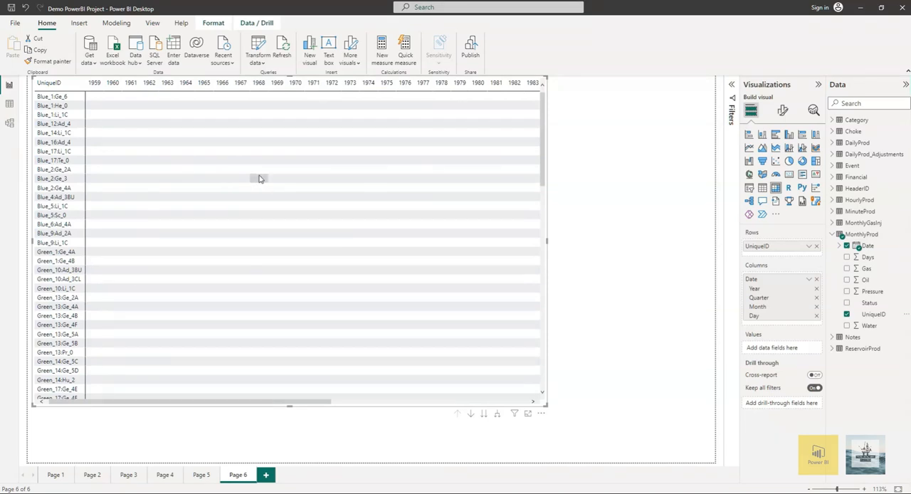
pyautogui.moveTo(623, 274)
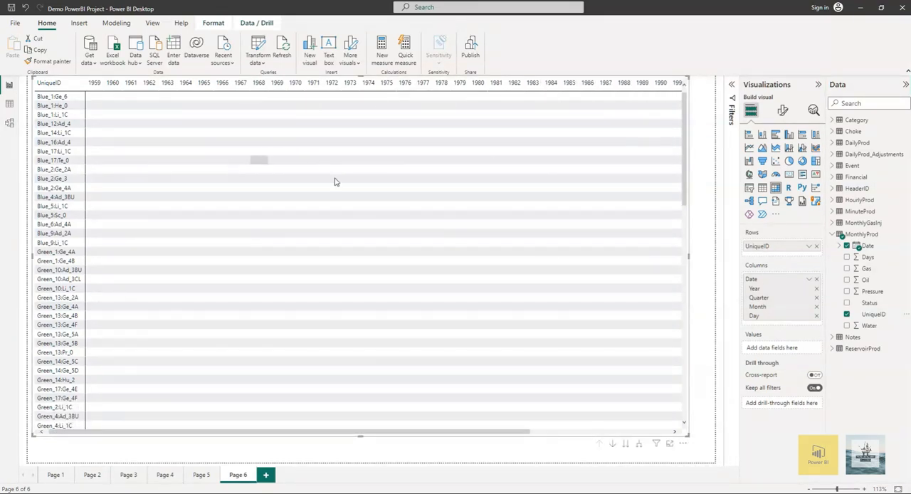
pyautogui.moveTo(878, 355)
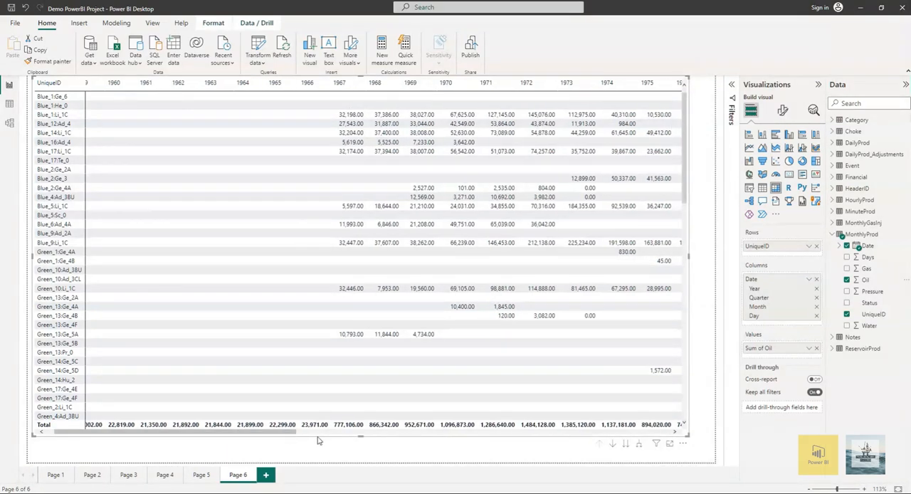
# Step: Scroll the matrix horizontally to review yearly Sum of Oil per well
pyautogui.hscroll(3)
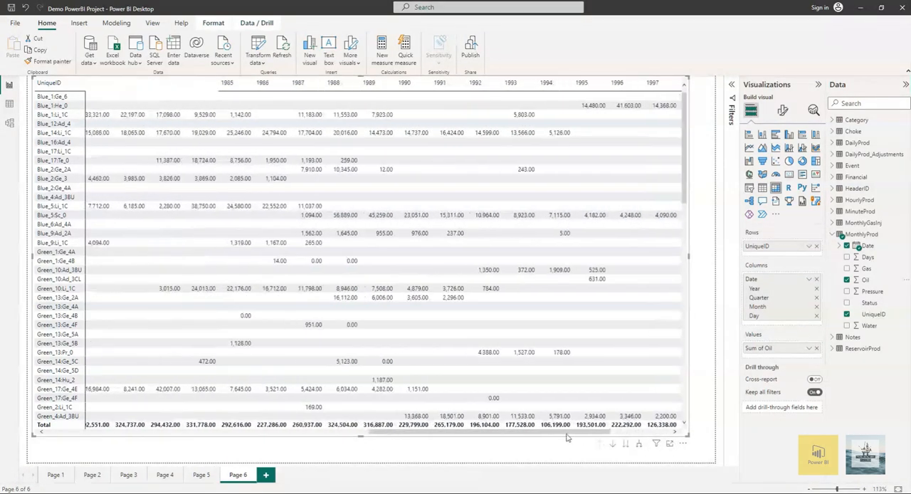
pyautogui.hscroll(-3)
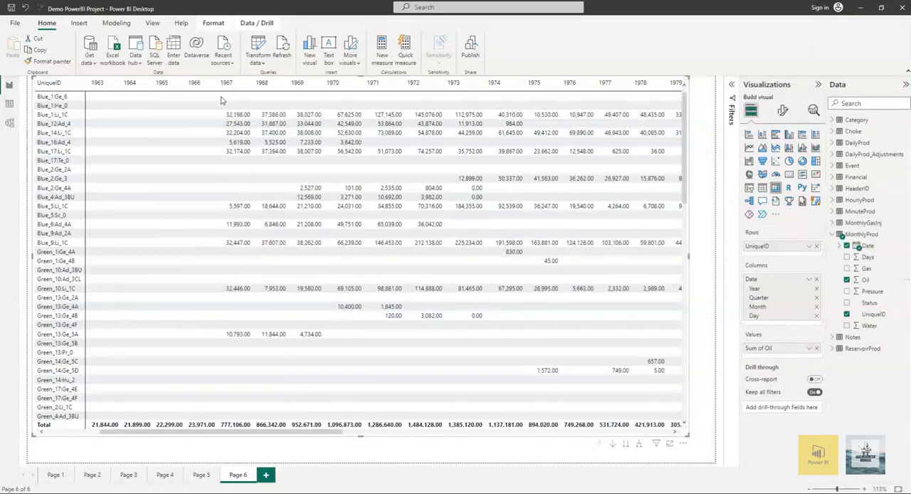
pyautogui.moveTo(258, 174)
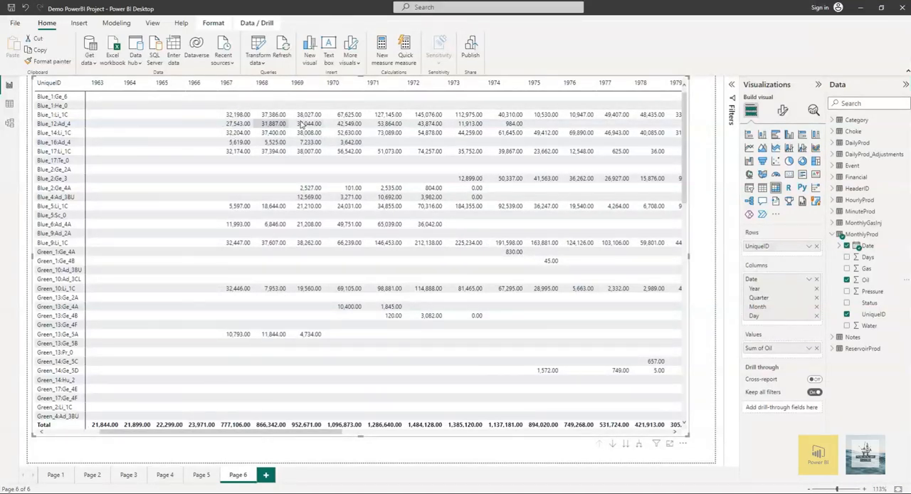
pyautogui.moveTo(420, 373)
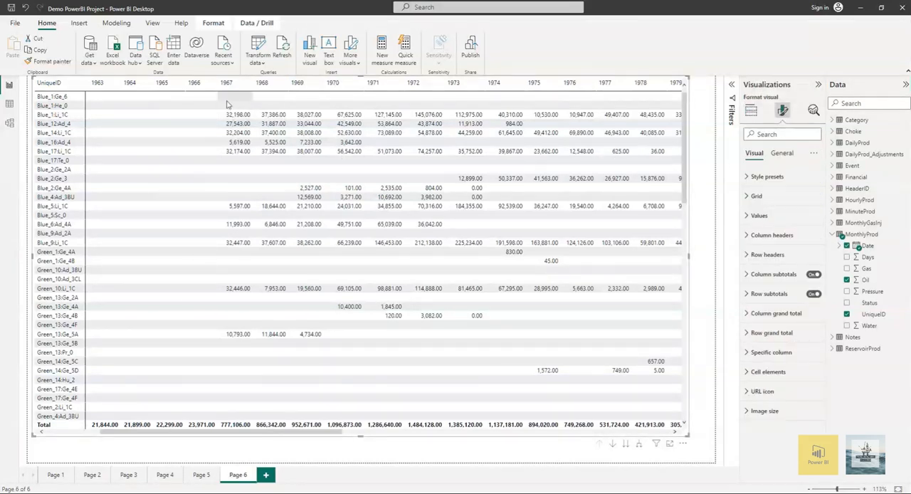
pyautogui.moveTo(763, 236)
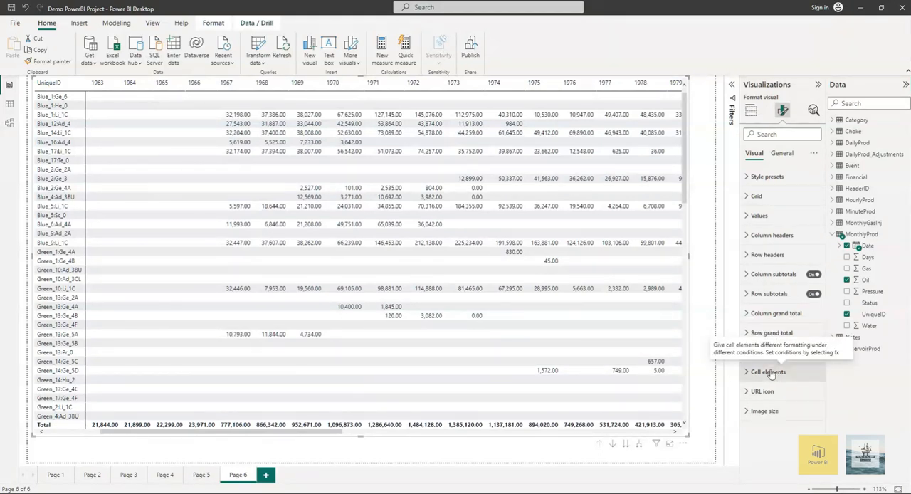
# Step: Turn on Background color under Cell elements and open its fx settings
pyautogui.click(767, 372)
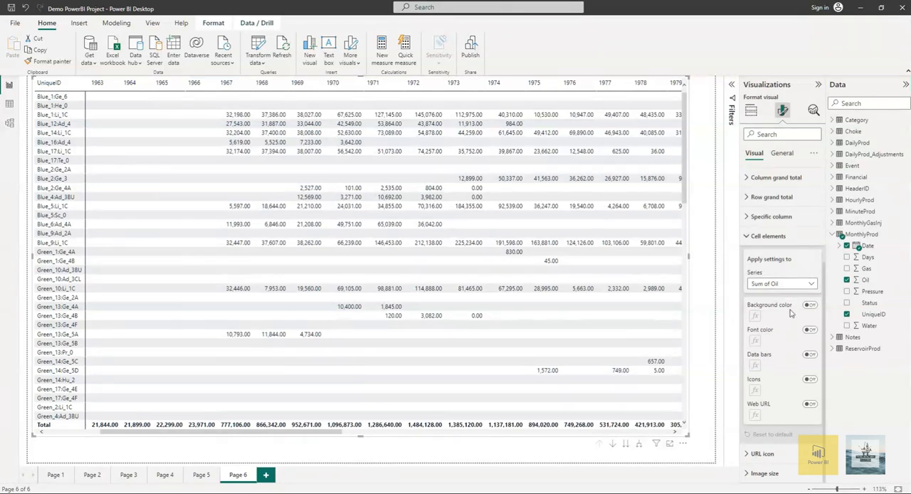
pyautogui.click(809, 305)
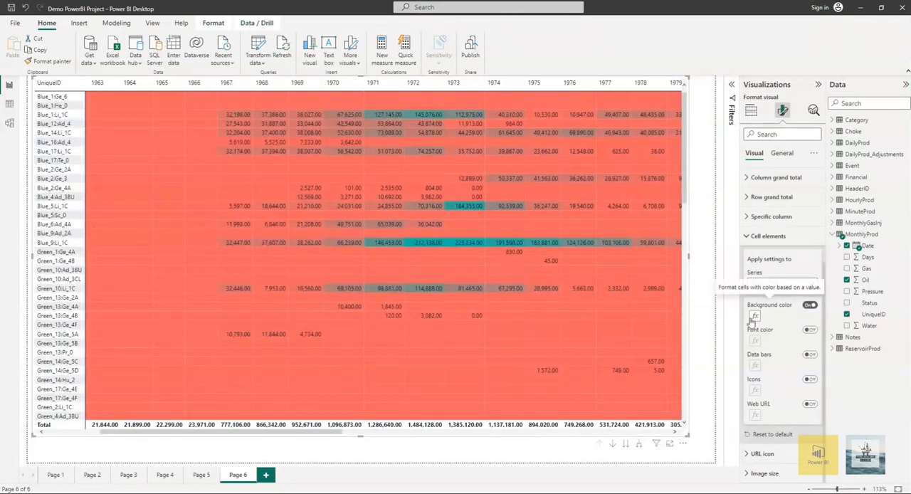
pyautogui.click(755, 315)
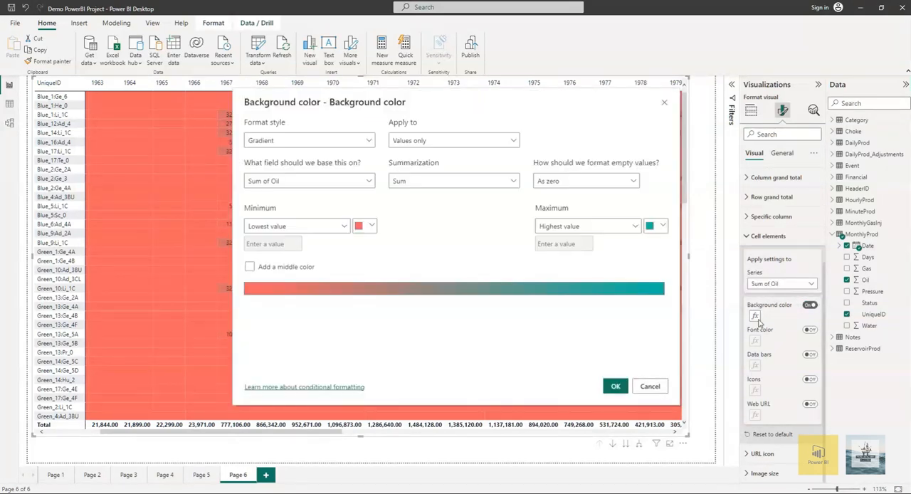
# Step: Switch Format style to Rules and make the first rule 30000 upward, as Number
pyautogui.click(308, 140)
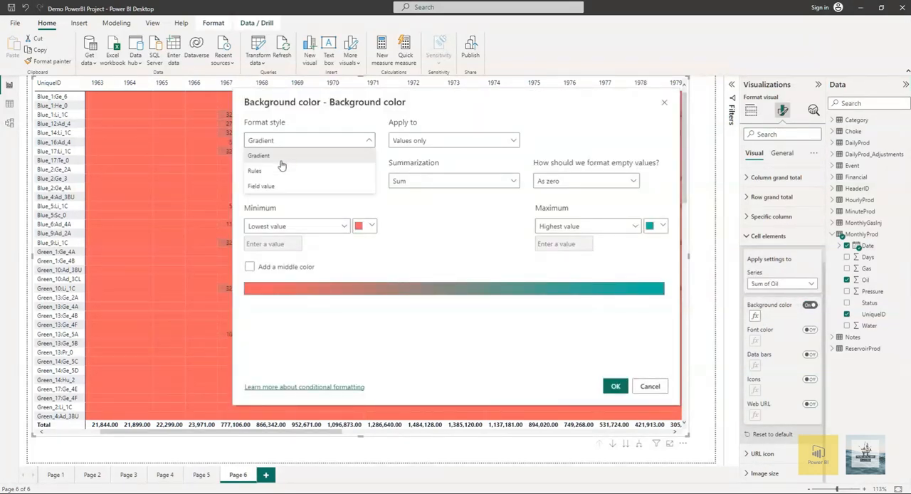
pyautogui.click(254, 171)
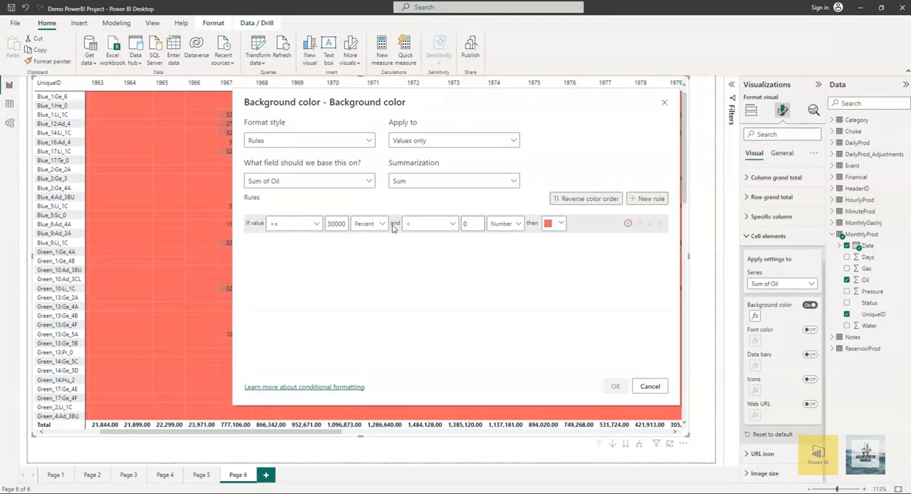
pyautogui.click(453, 223)
pyautogui.write('3')
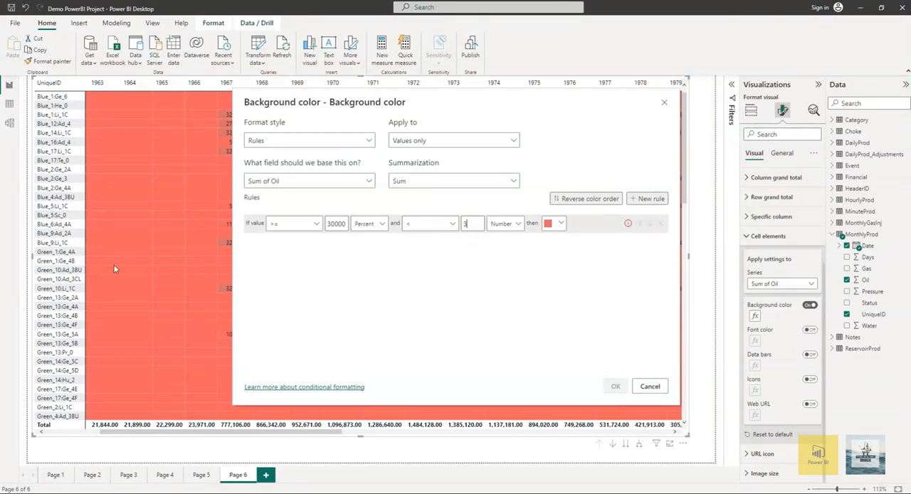
pyautogui.write('00000')
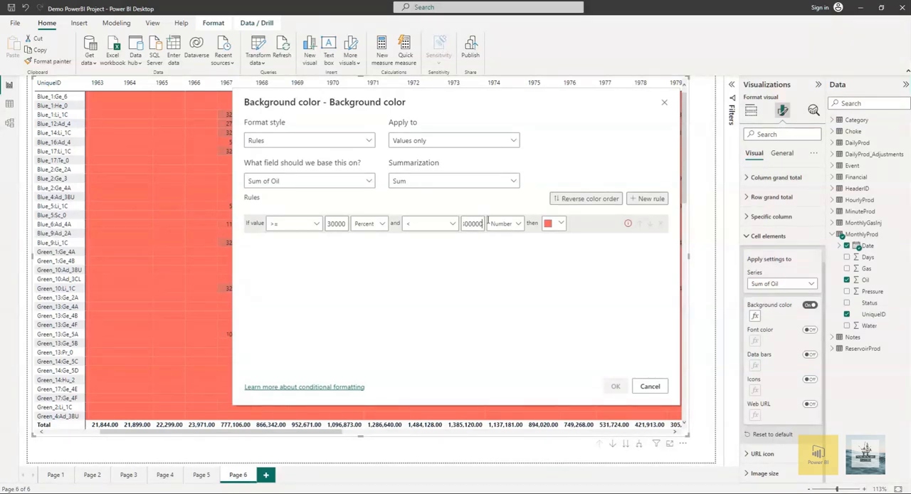
pyautogui.click(369, 223)
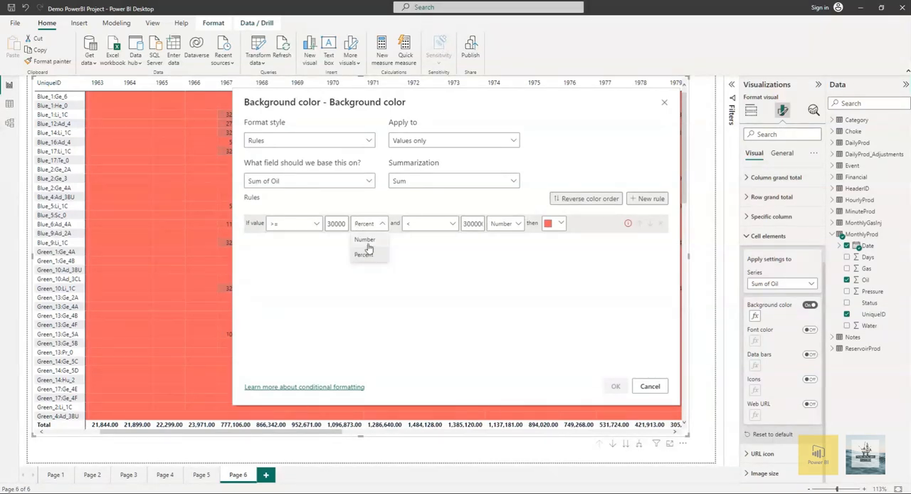
pyautogui.click(559, 223)
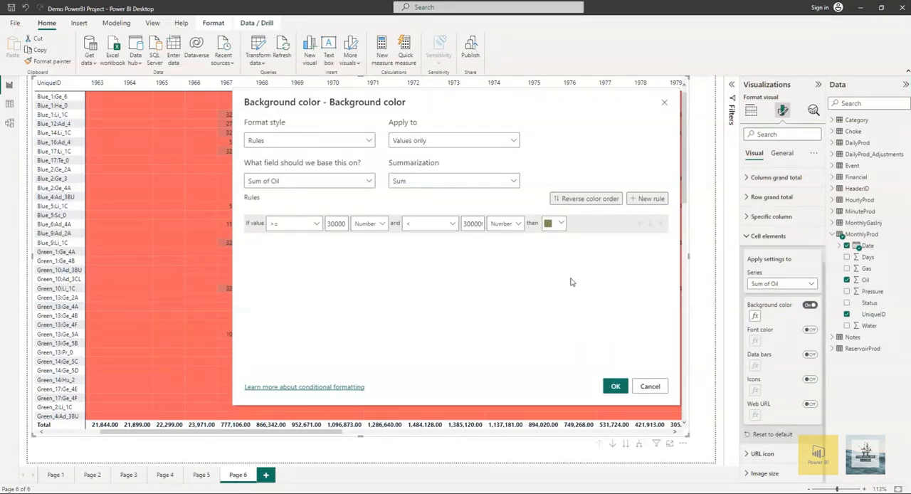
# Step: Add a second rule colouring 0 to under 30000 yellow, then add a third rule
pyautogui.click(647, 199)
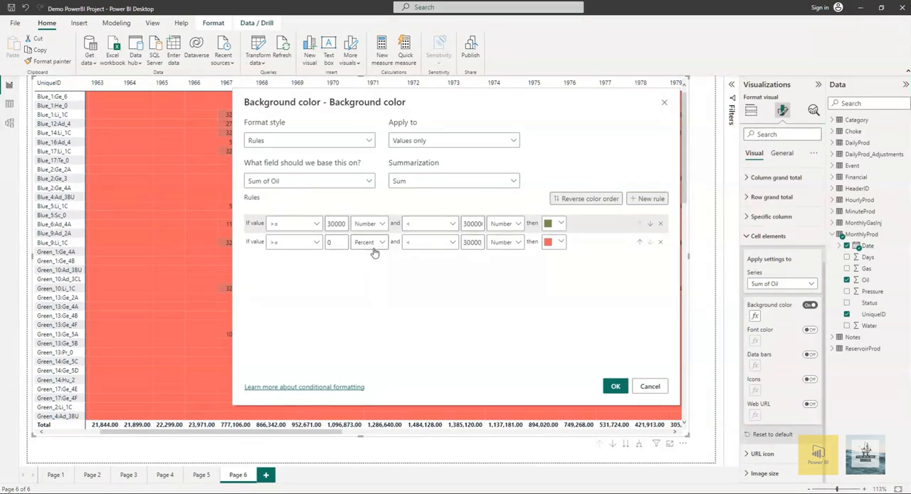
pyautogui.click(368, 242)
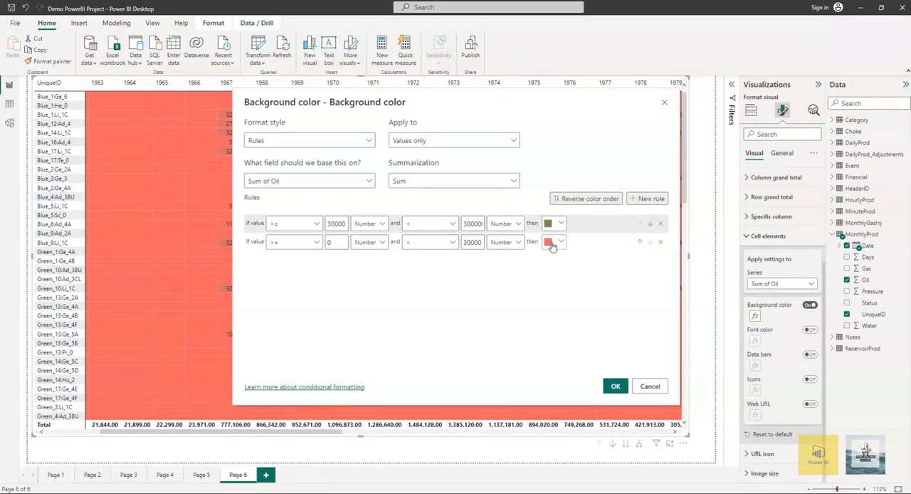
pyautogui.click(549, 242)
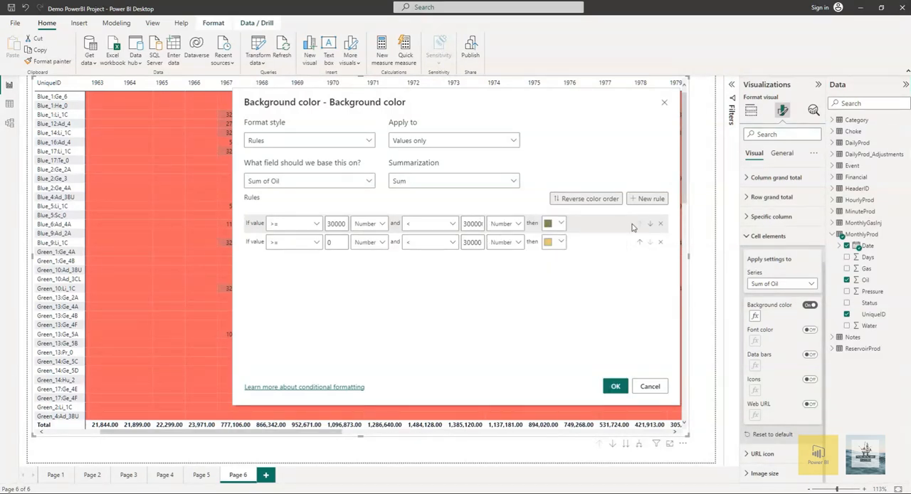
pyautogui.click(647, 198)
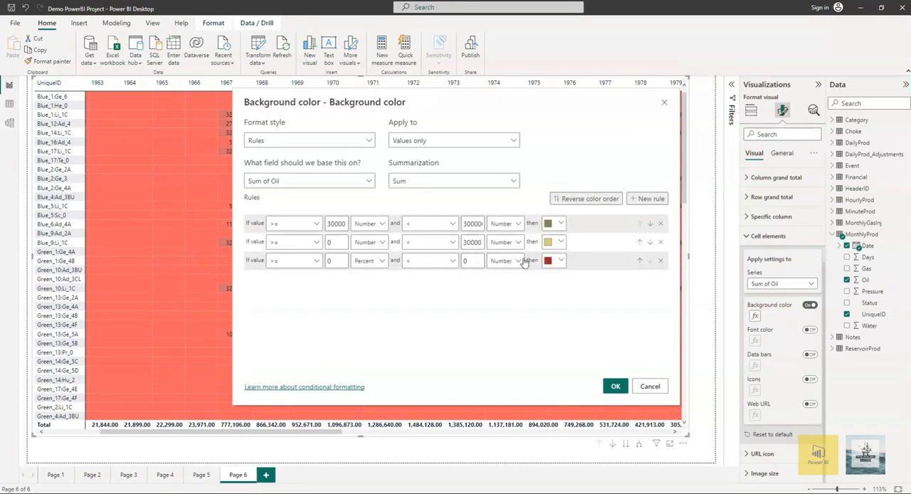
# Step: Set the third rule's lower bound to Number, covering 0 to under 6000 in dark red
pyautogui.click(294, 261)
pyautogui.write('6000')
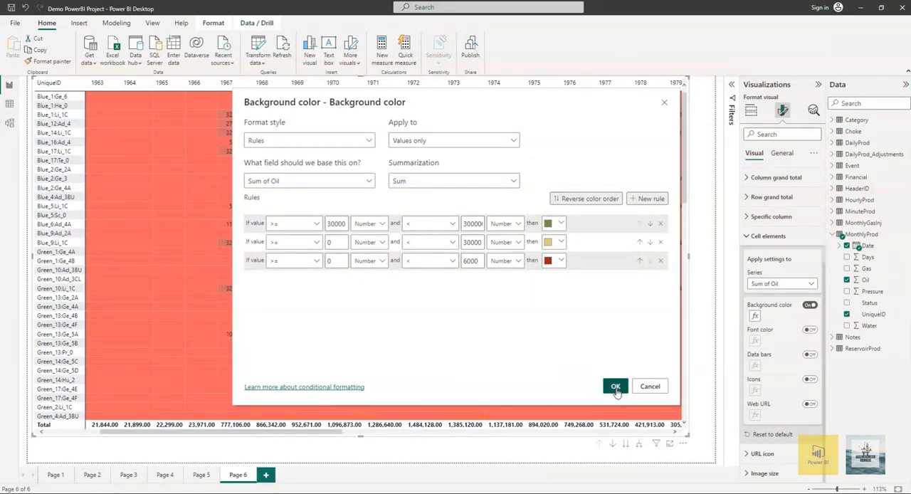
# Step: Apply the three colour rules and scroll across the coloured years
pyautogui.click(615, 386)
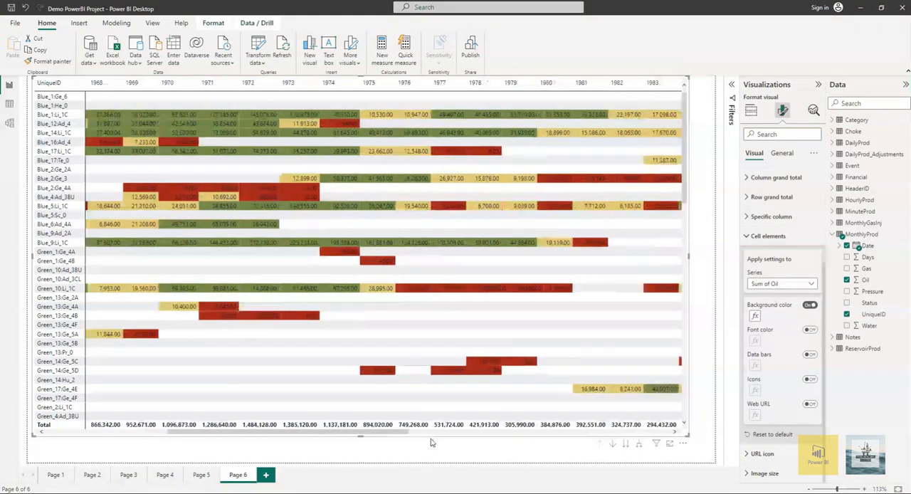
pyautogui.hscroll(3)
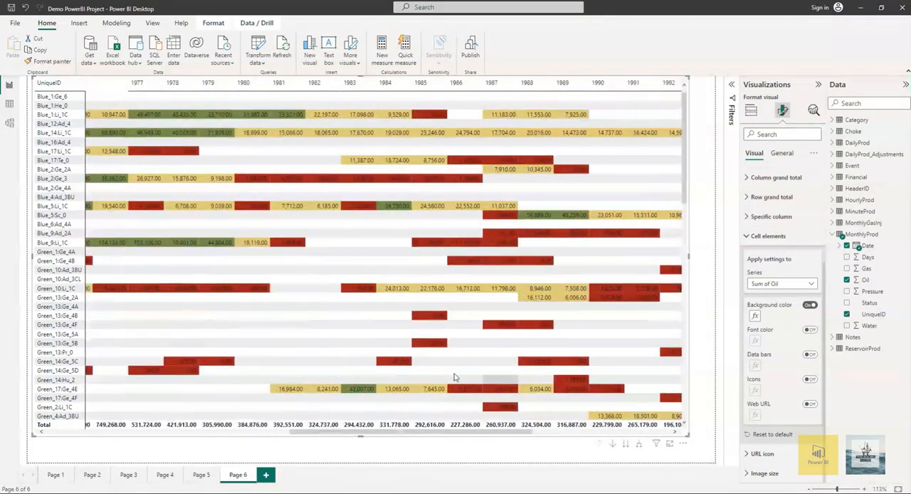